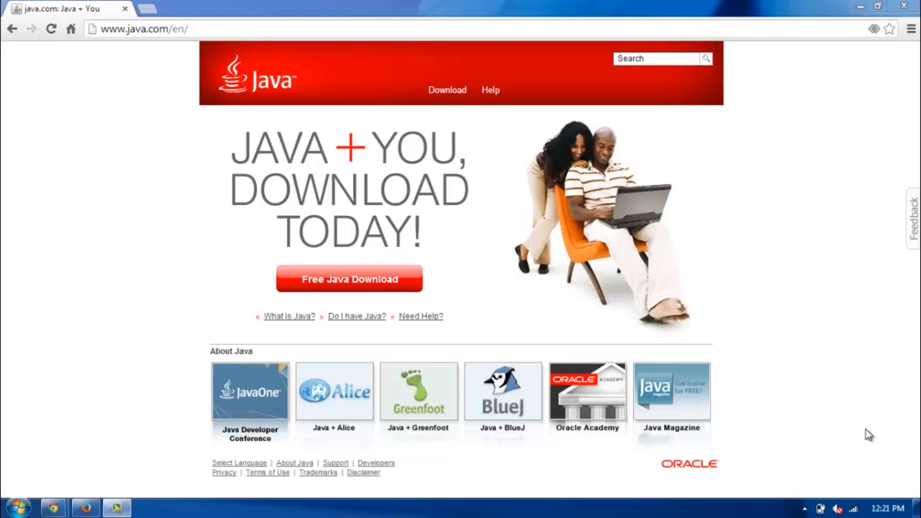
mouse_move(839, 248)
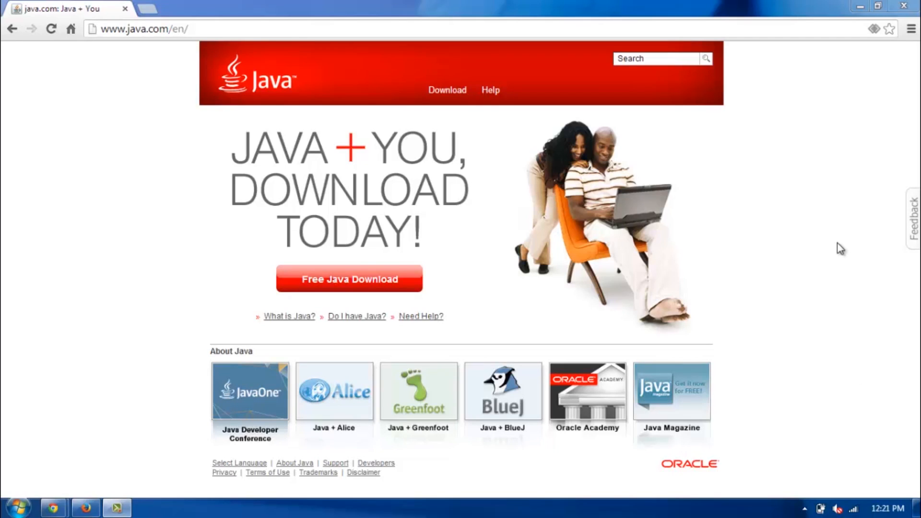
mouse_move(194, 247)
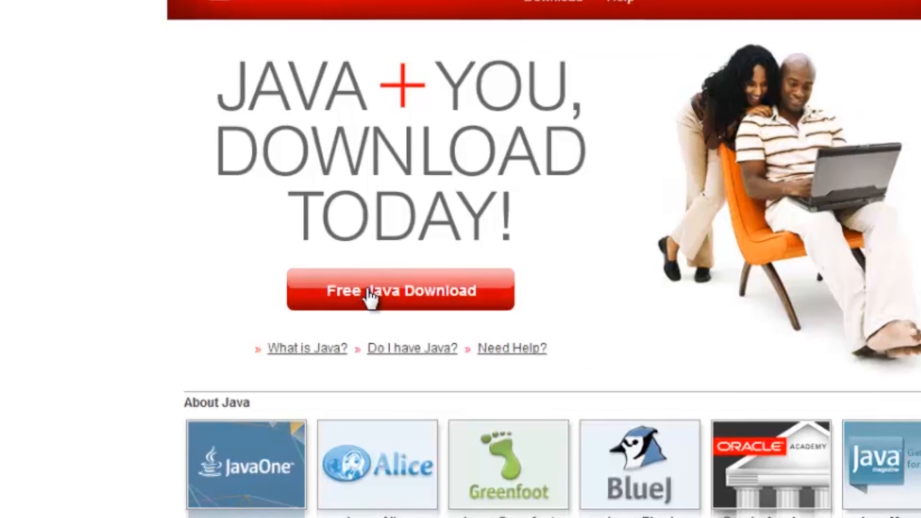
Download chromeinstall-7u25.exe after agreeing to the java.com download terms.
left_click(400, 290)
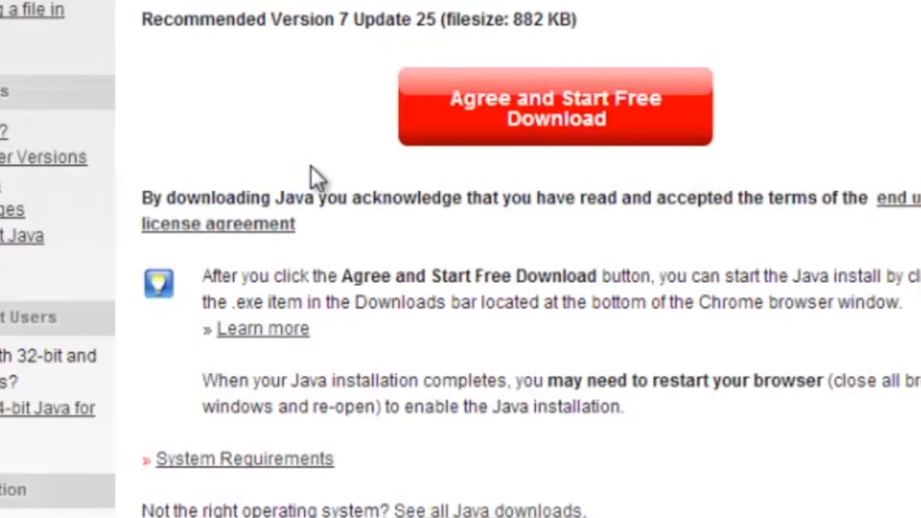
mouse_move(475, 105)
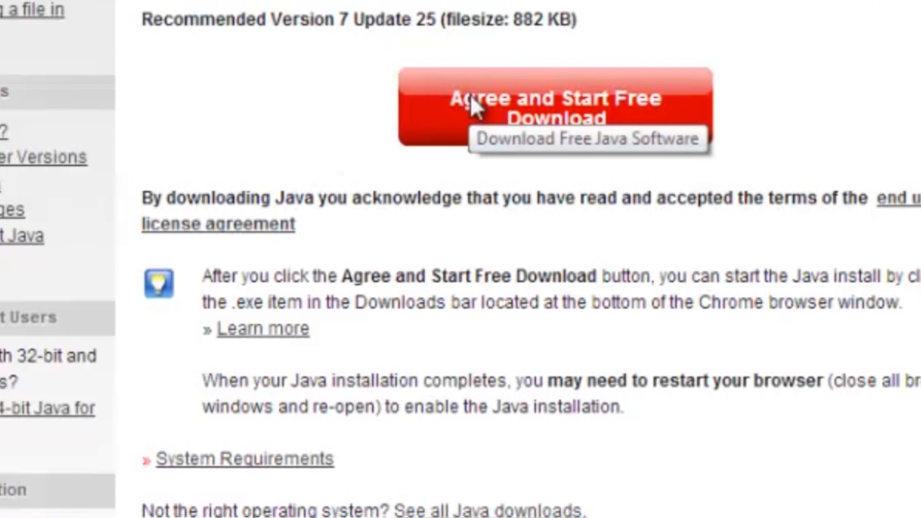
mouse_move(494, 417)
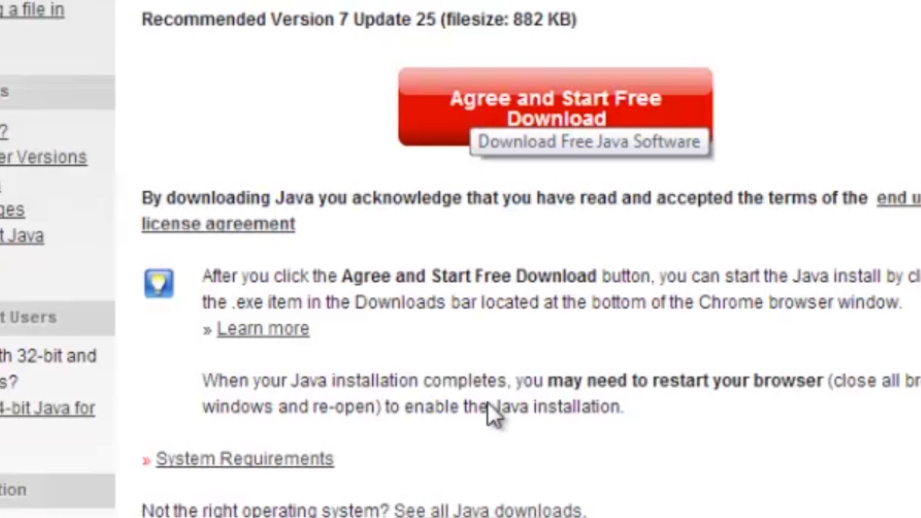
left_click(555, 109)
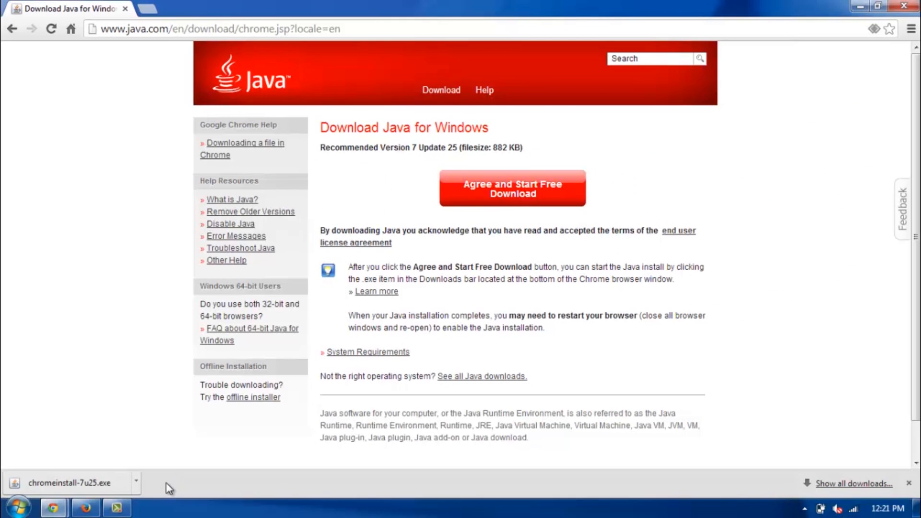
mouse_move(122, 476)
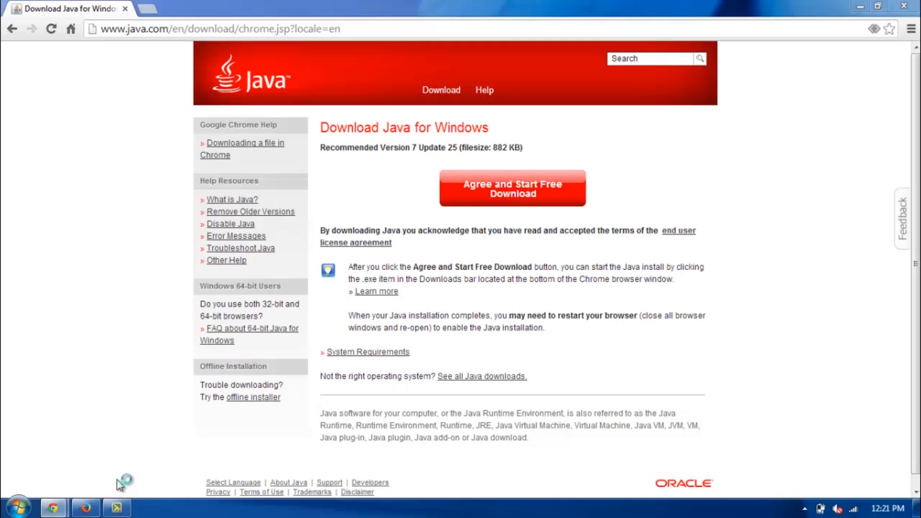
Run chromeinstall-7u25.exe from the downloads bar and accept the Java license to install.
left_click(511, 188)
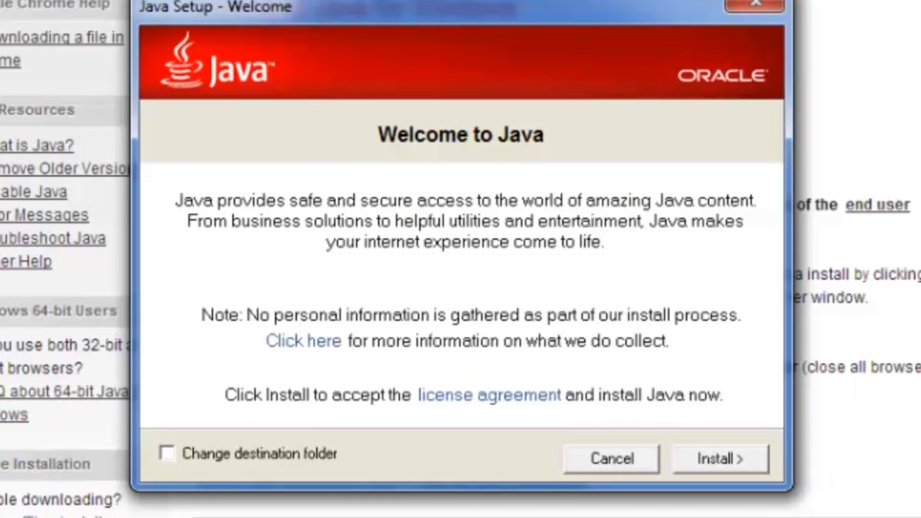
mouse_move(581, 349)
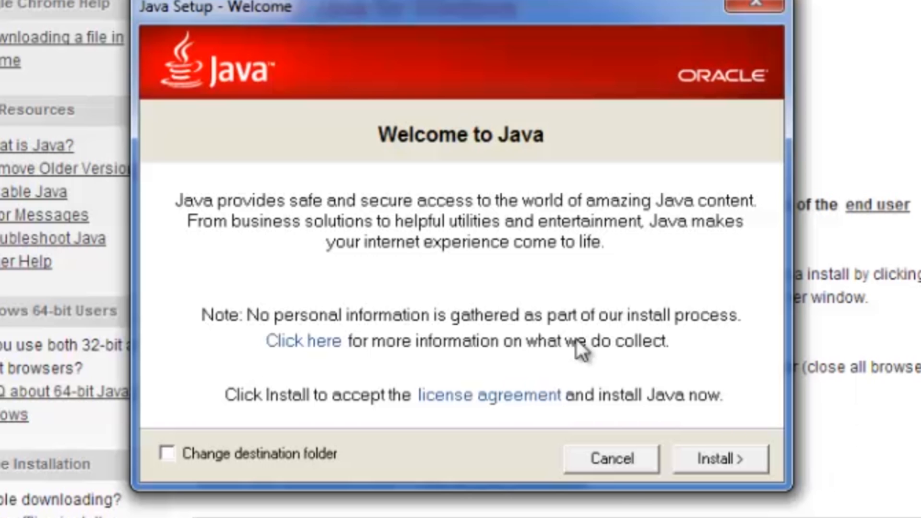
mouse_move(716, 467)
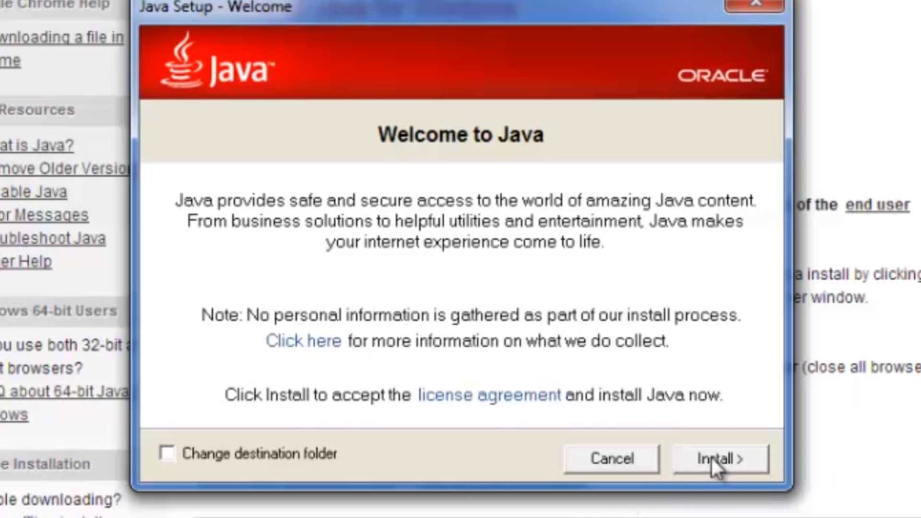
left_click(718, 458)
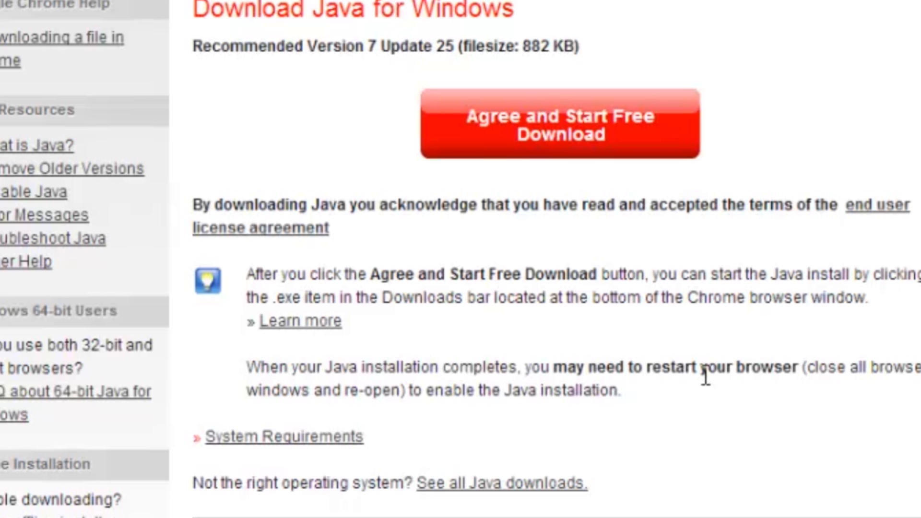
mouse_move(708, 385)
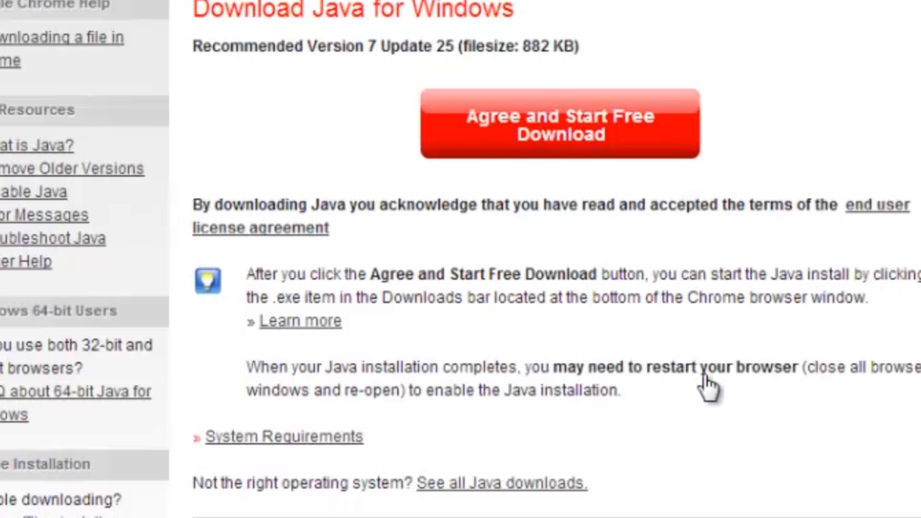
Uncheck the Ask Toolbar for Google Chrome and continue installing Java without it.
left_click(560, 125)
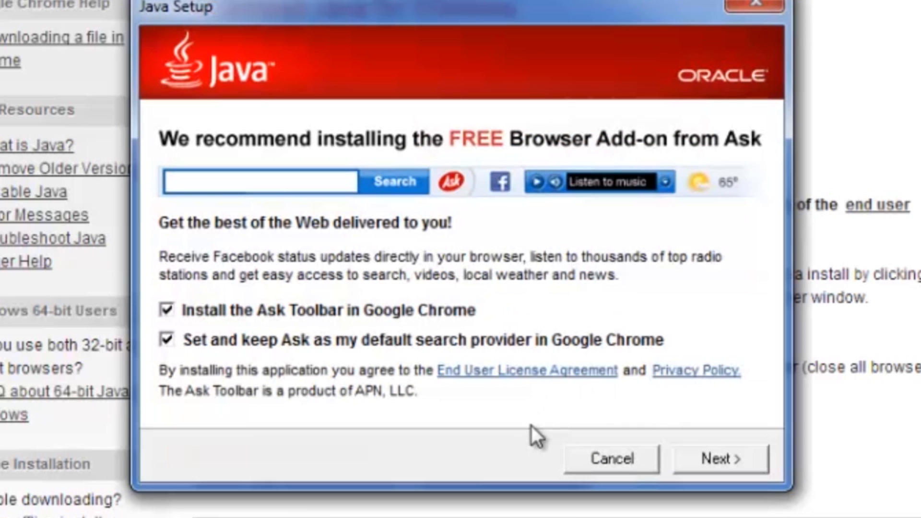
mouse_move(502, 443)
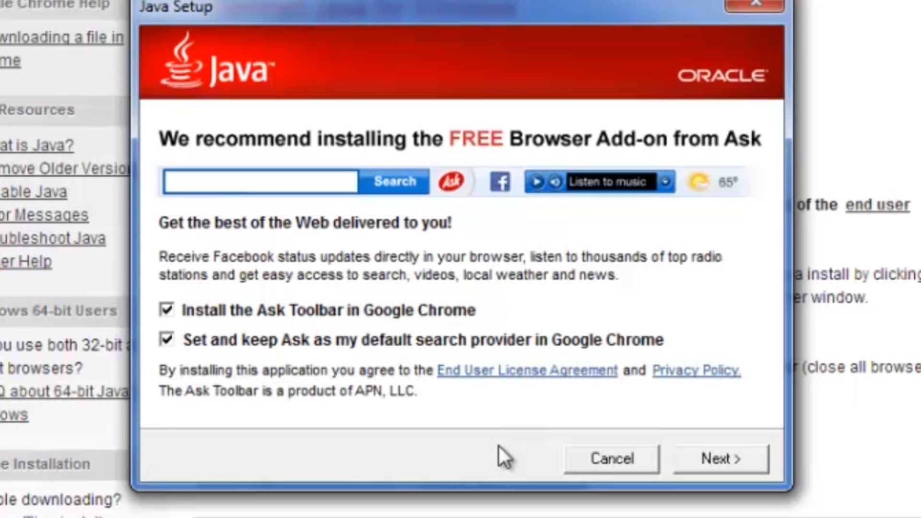
mouse_move(221, 376)
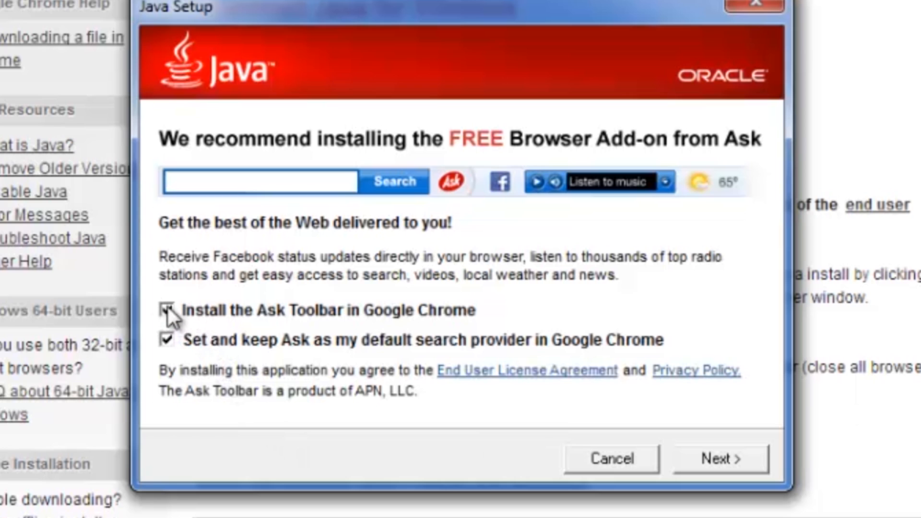
left_click(166, 311)
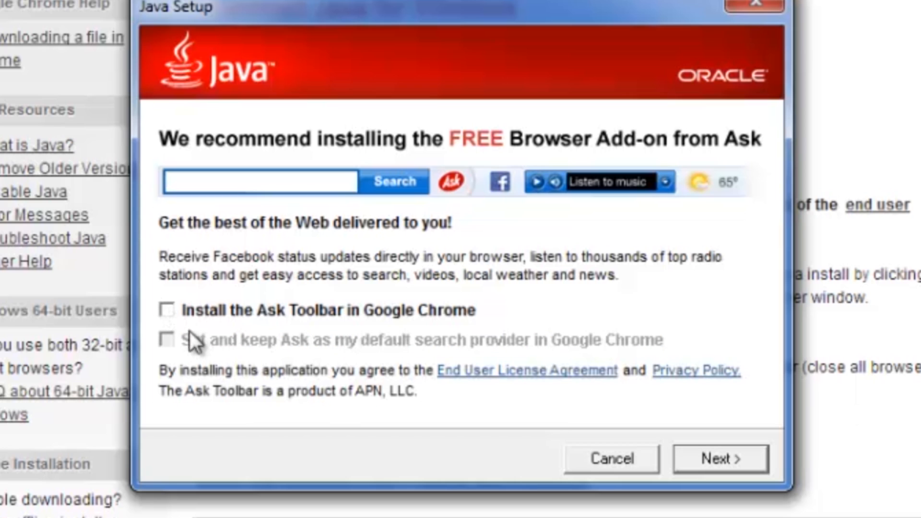
mouse_move(336, 420)
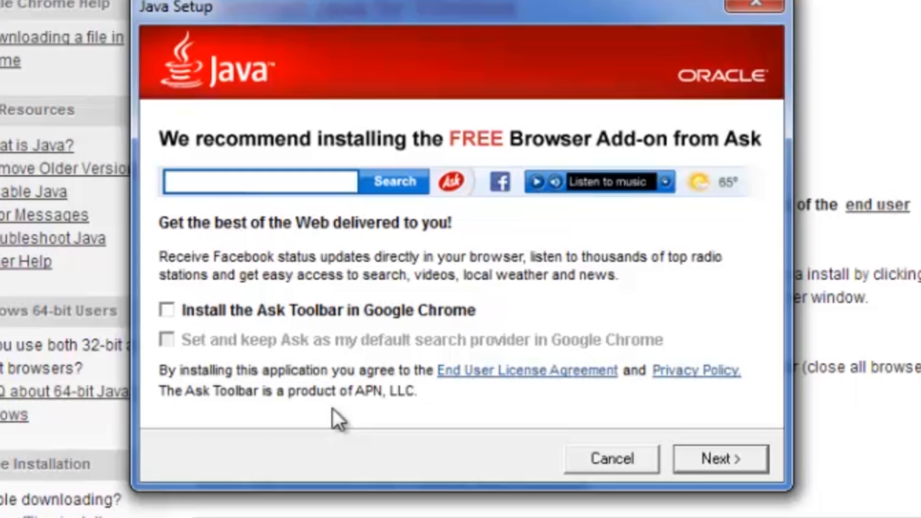
mouse_move(190, 328)
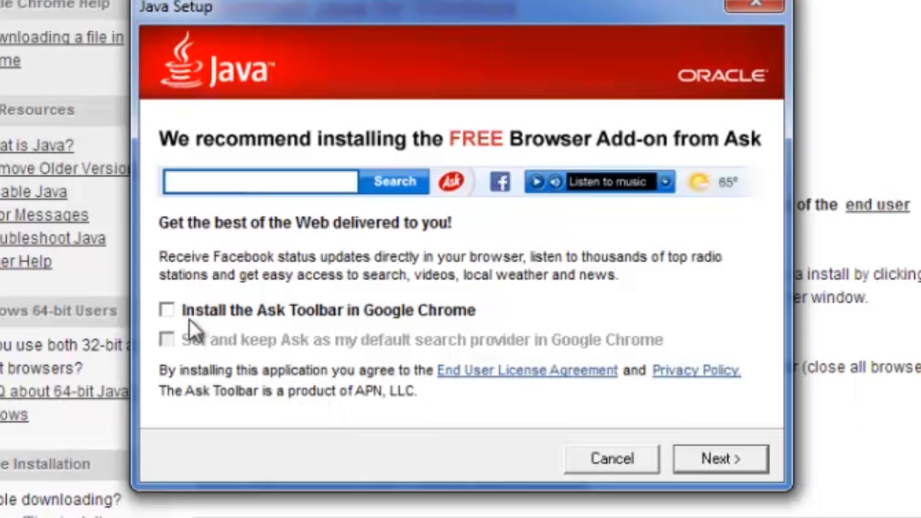
mouse_move(743, 417)
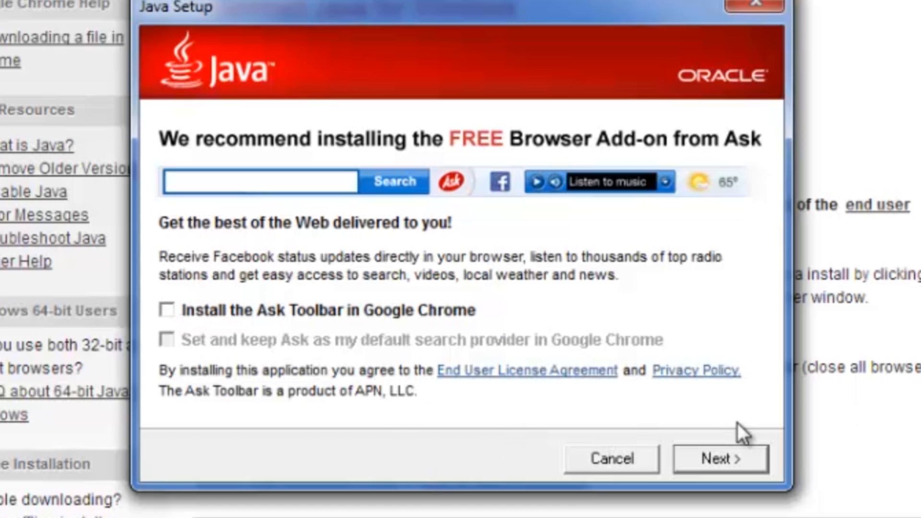
left_click(719, 457)
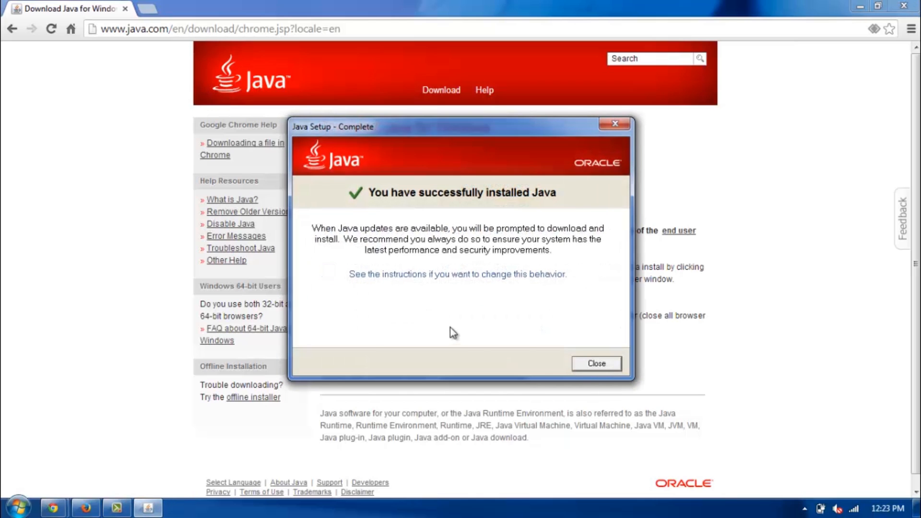
mouse_move(607, 384)
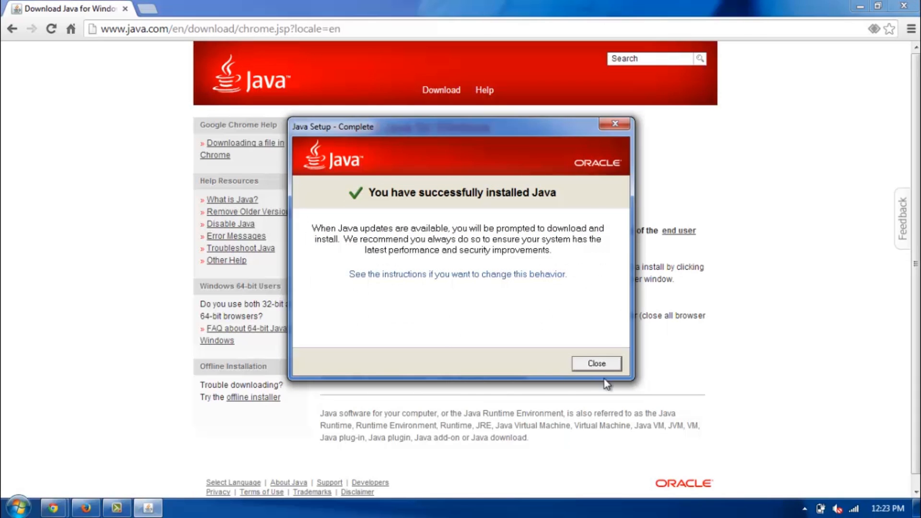
mouse_move(474, 329)
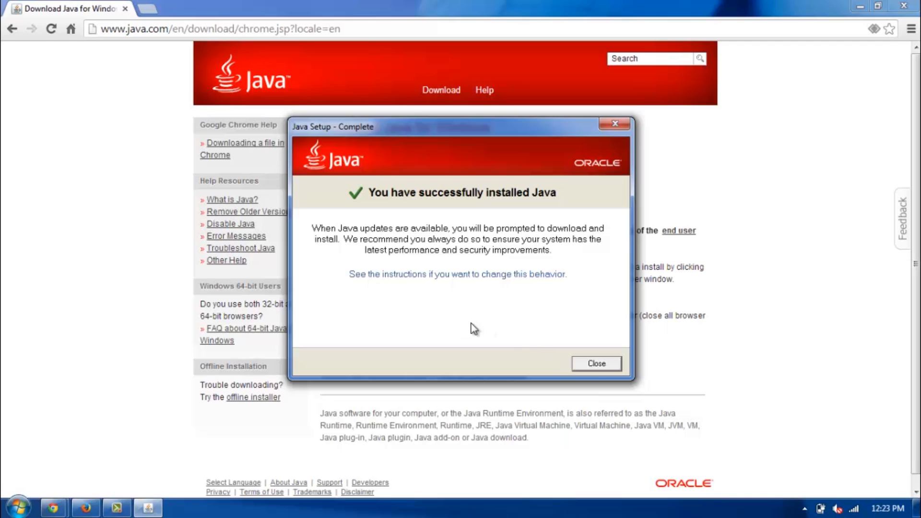
mouse_move(614, 372)
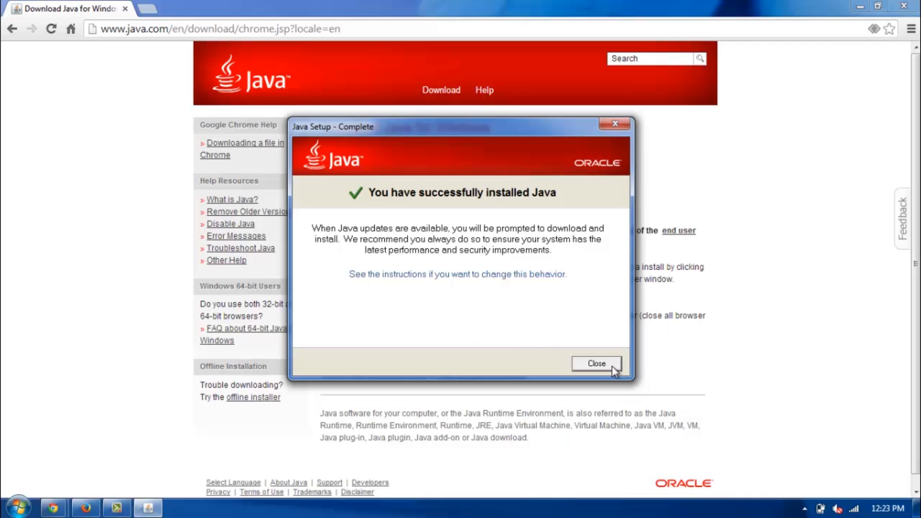
Close the Java Setup - Complete dialog once installation succeeds.
left_click(596, 363)
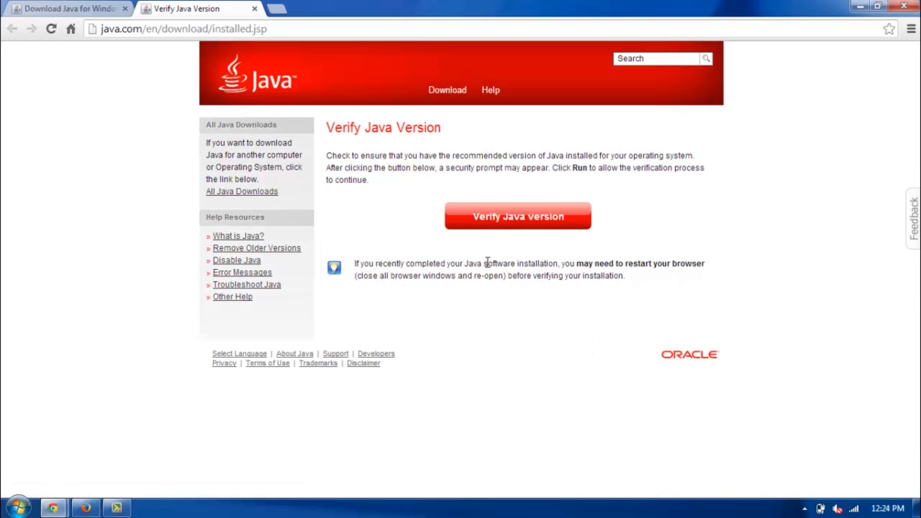
mouse_move(517, 217)
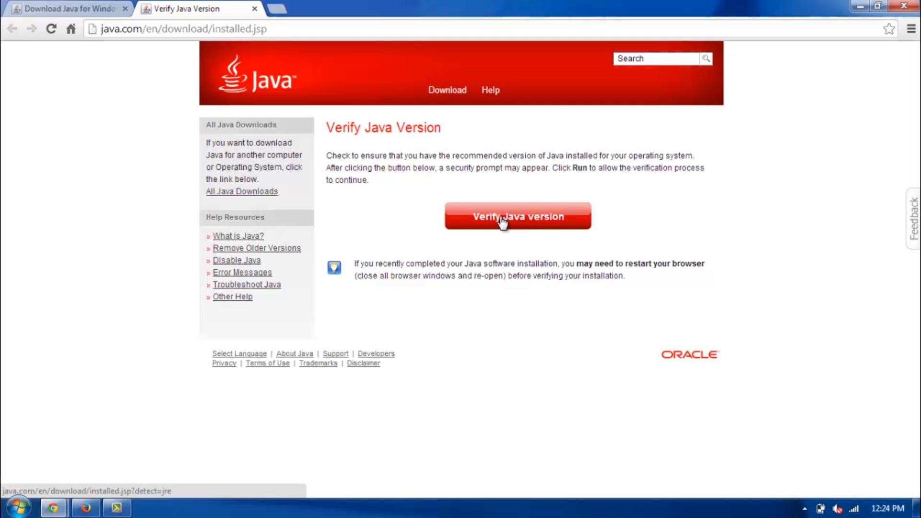
Run Verify Java version, allowing the detection applet, to confirm Java 7 Update 25.
left_click(518, 216)
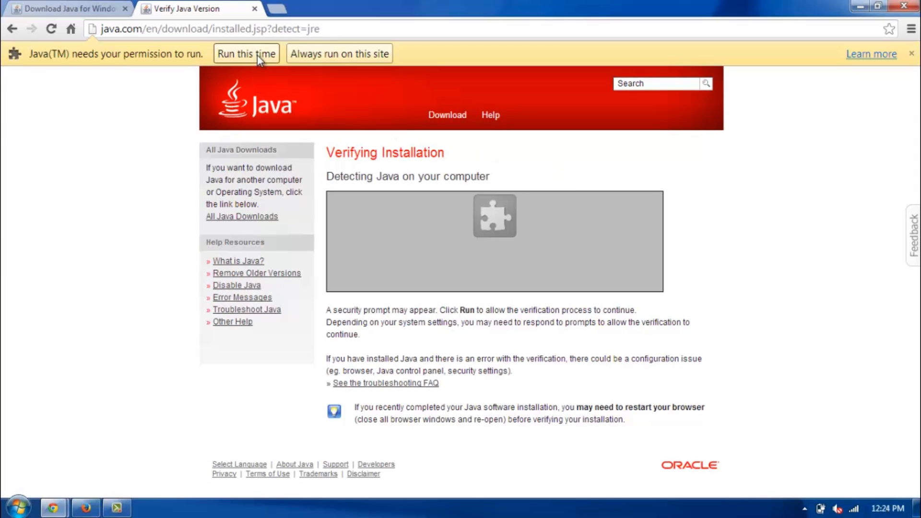
left_click(246, 53)
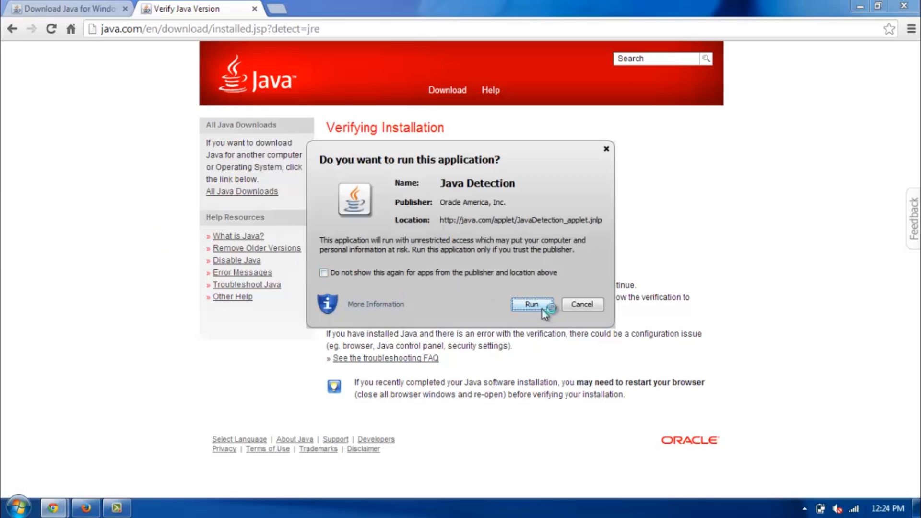
left_click(530, 304)
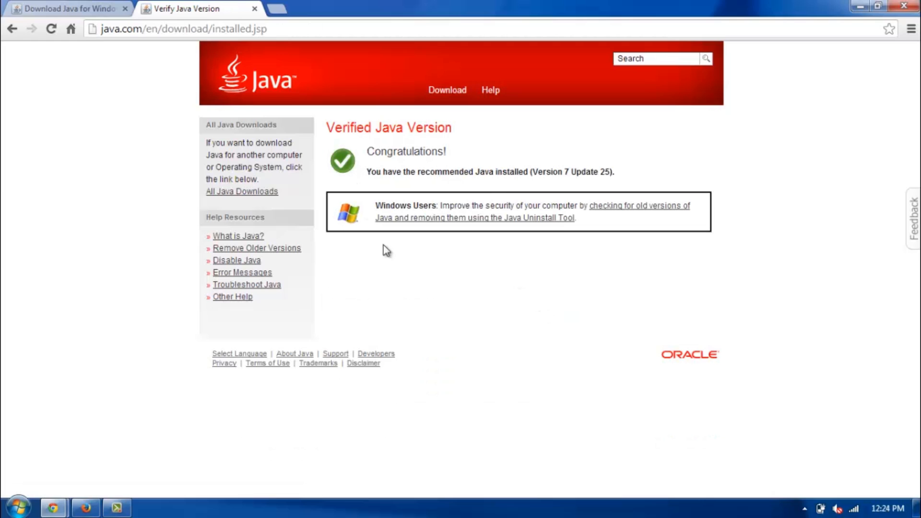
mouse_move(467, 335)
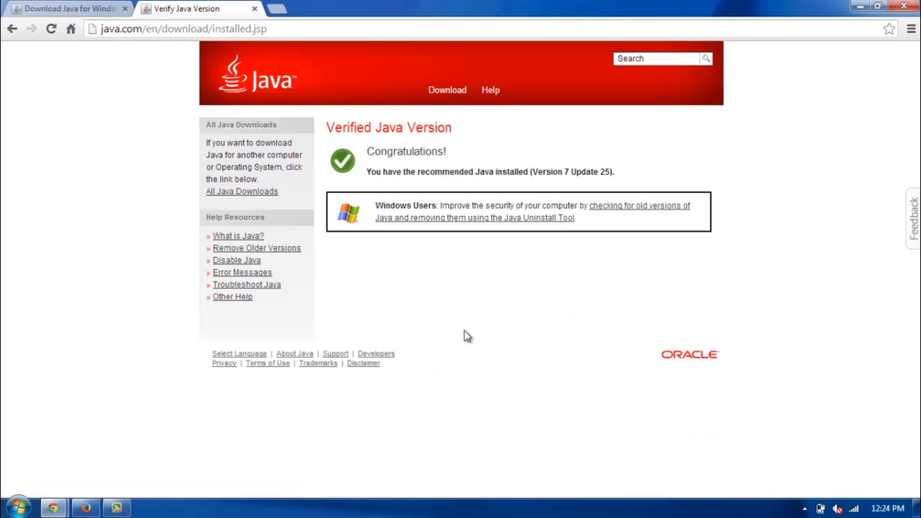